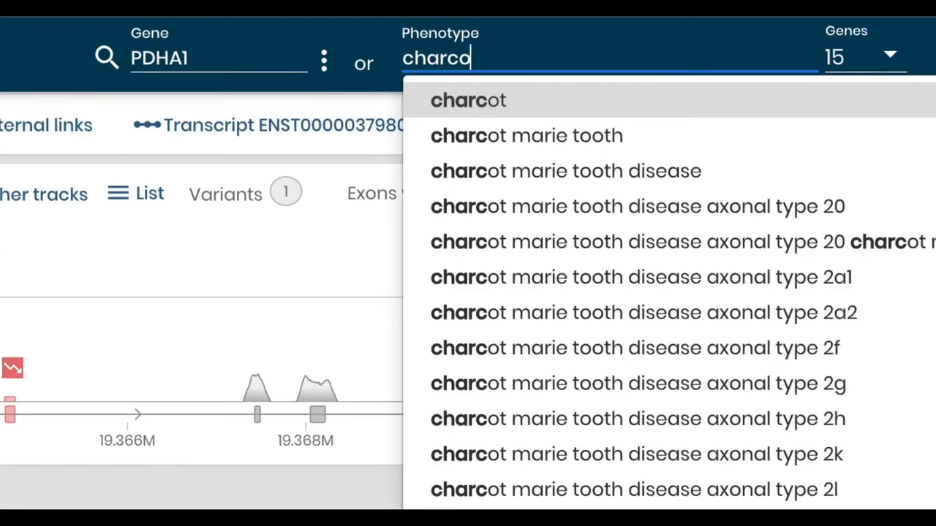
Apply the phenotype 'charcot marie tooth disease' from the suggestions
click(564, 170)
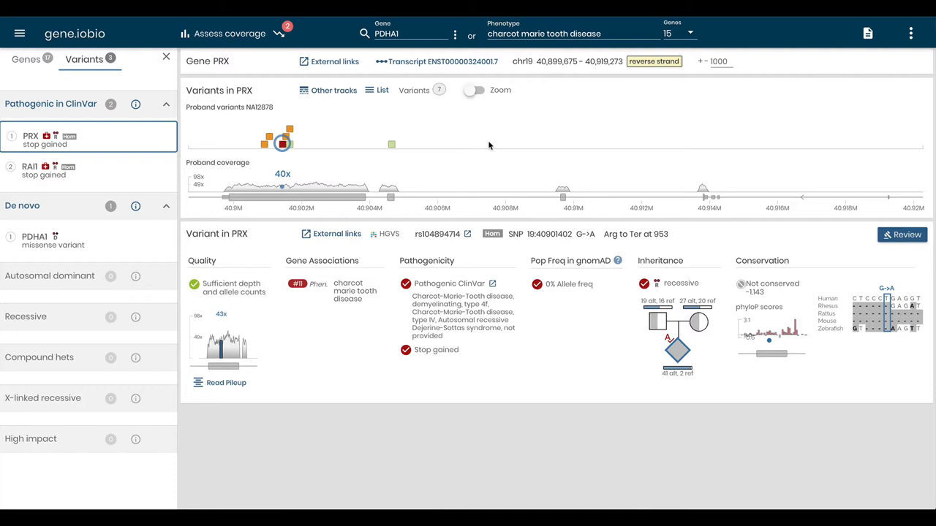
mouse_move(328, 91)
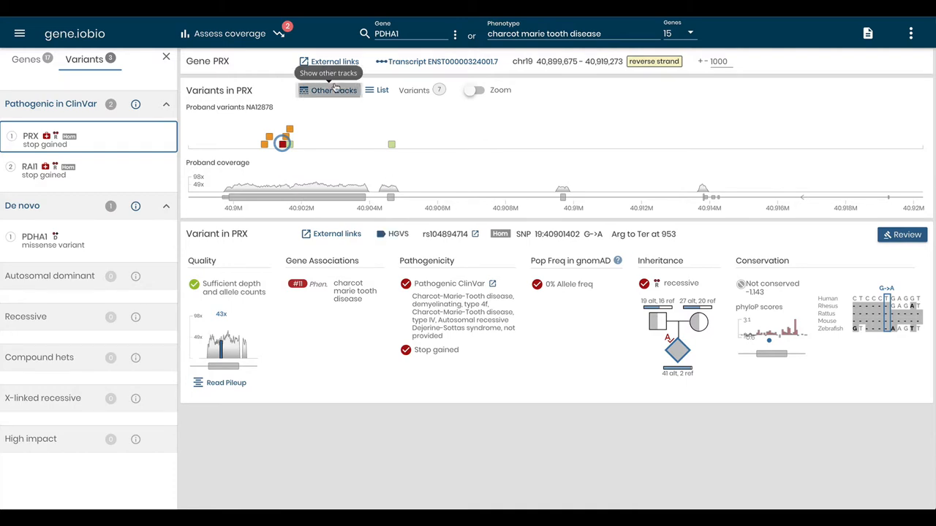
Enable the ClinVar track beneath PRX's proband coverage via Other tracks
click(334, 89)
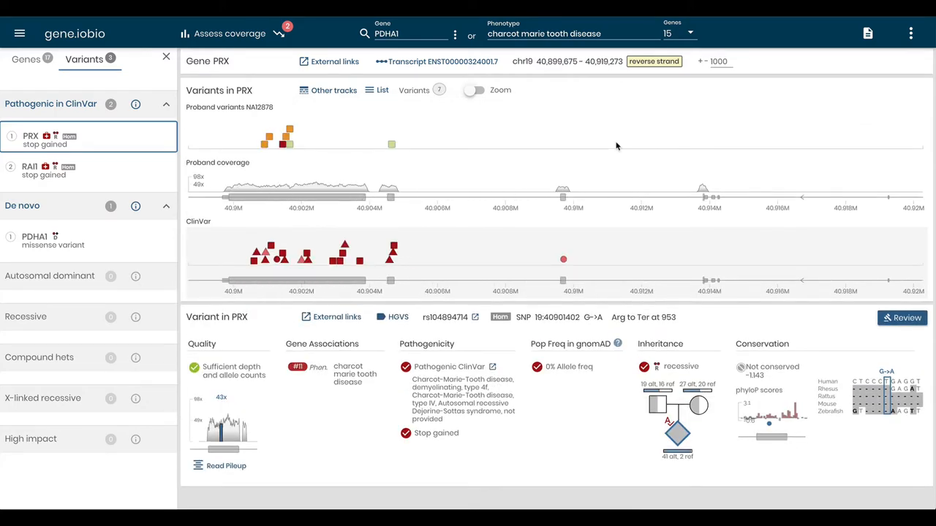
scroll(down, 3)
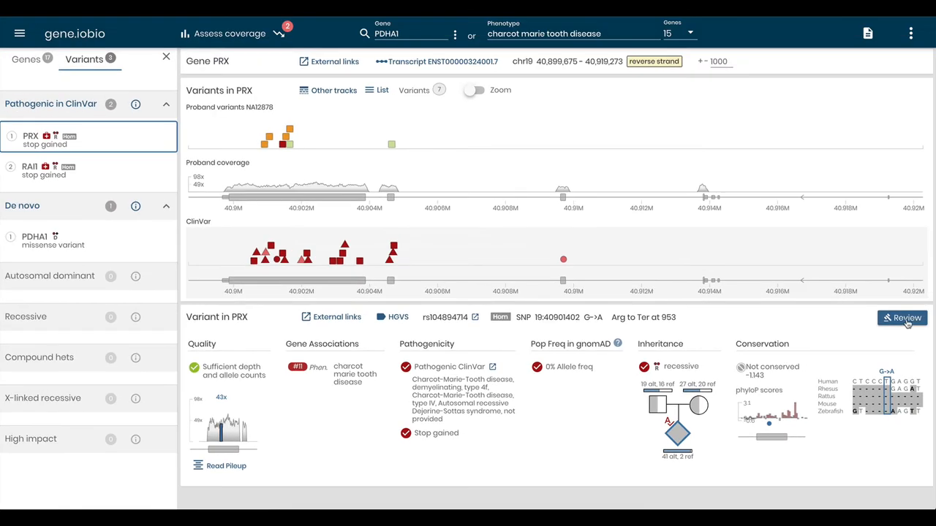
Review the PRX variant as Significant and add the note 'Here is a note'
click(902, 317)
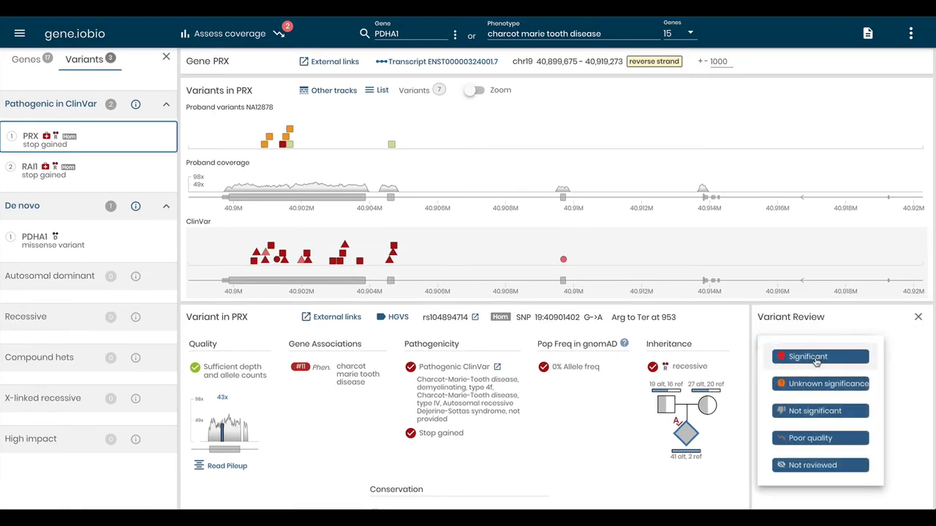
click(807, 356)
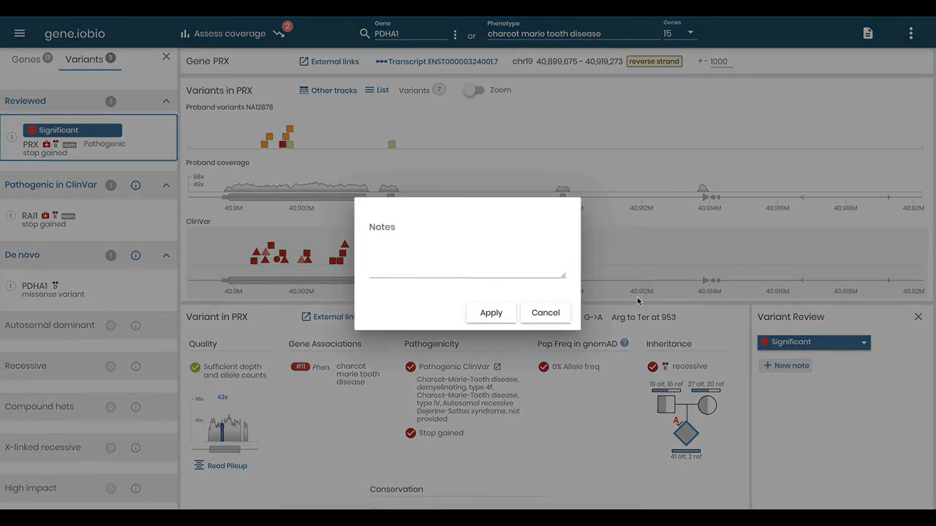
text(Here is a note)
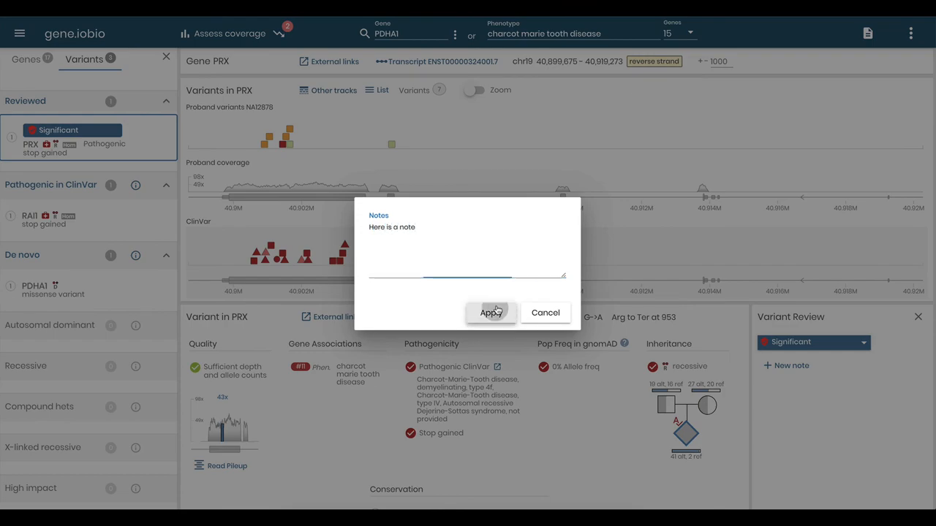